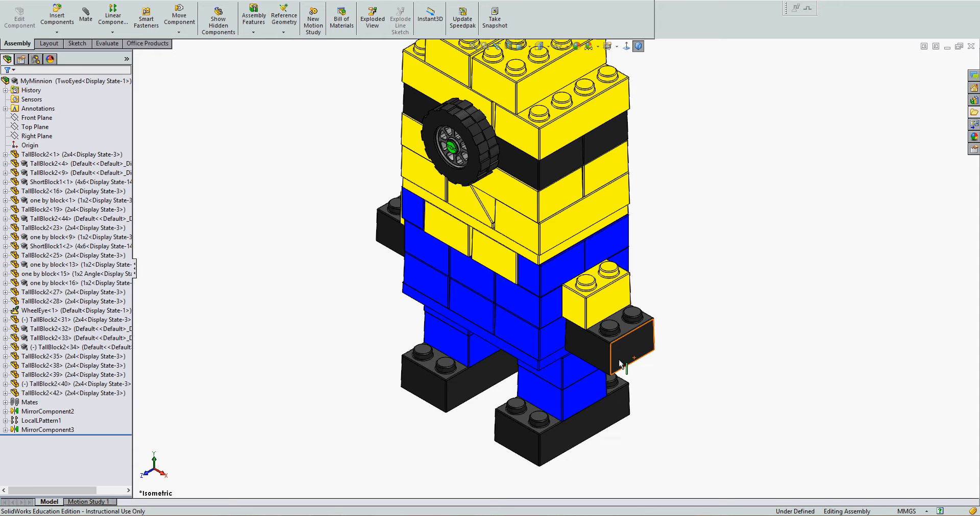
Start Replace Components on the black arm block TallBlock2<44> and browse for a replacement file.
left_click(581, 350)
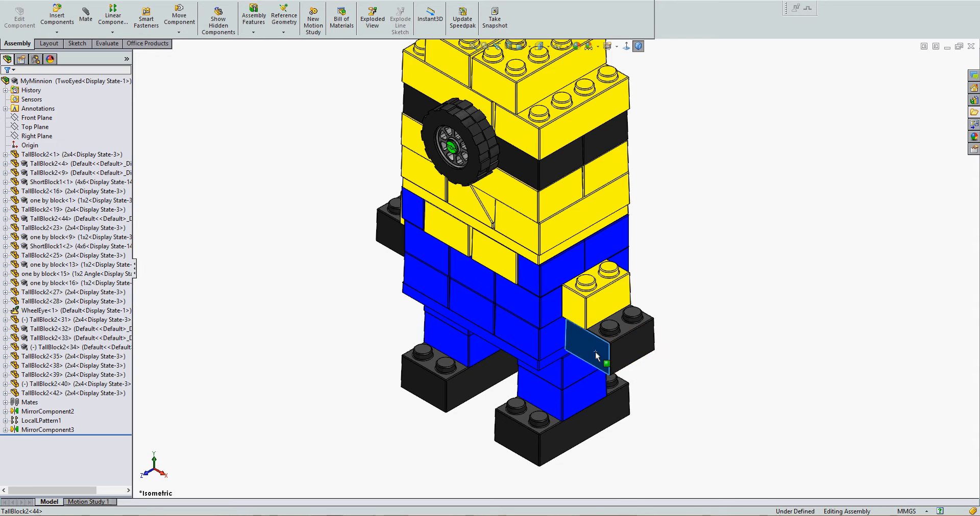
right_click(584, 344)
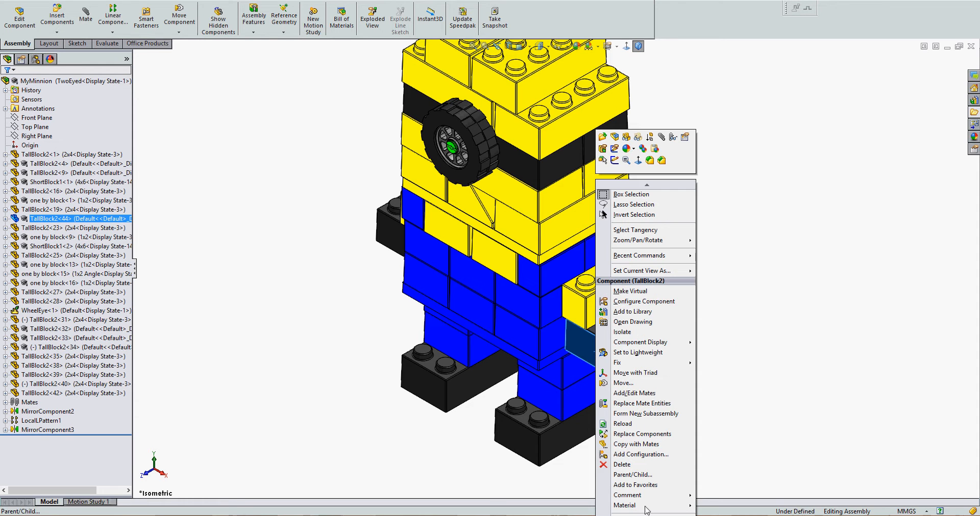
mouse_move(641, 434)
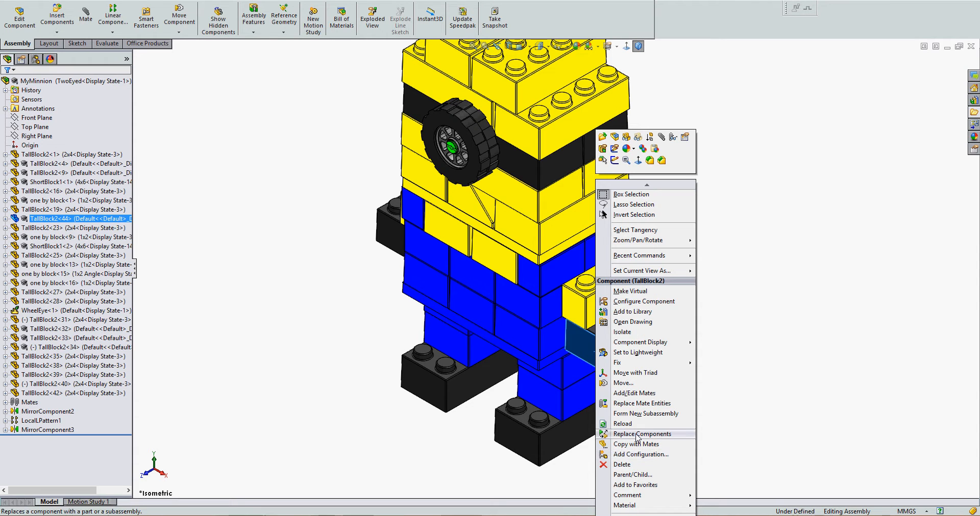
left_click(642, 434)
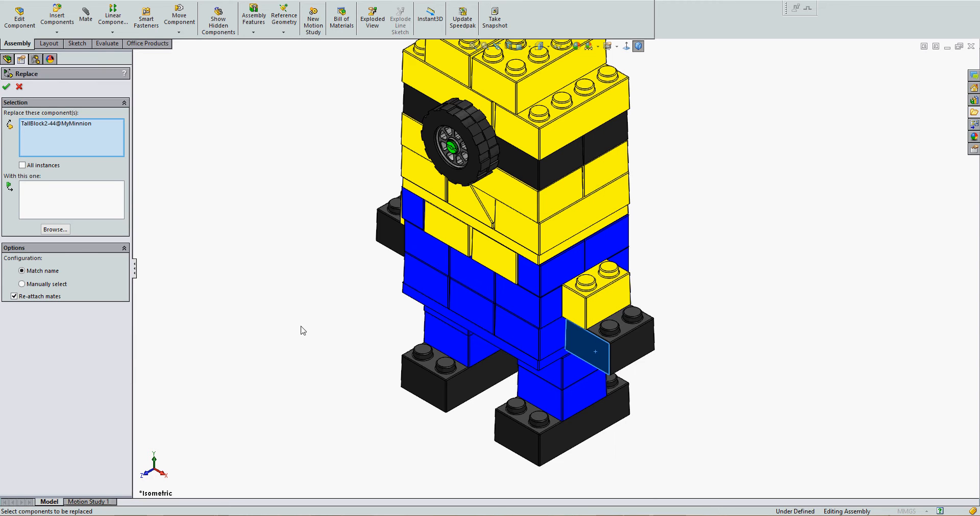
left_click(54, 229)
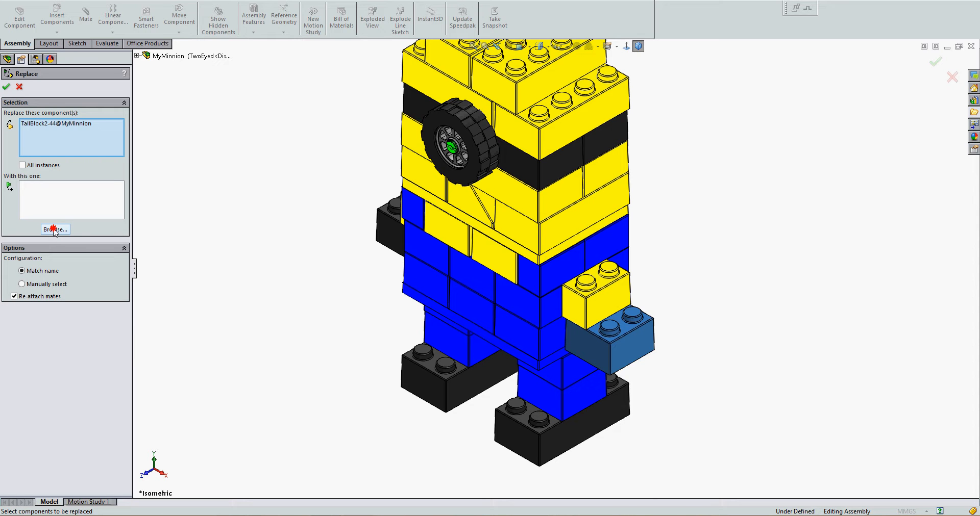
Load TallBlockHand.SLDPRT from the Lego folder on G: as the replacement part and run the replacement.
left_click(55, 230)
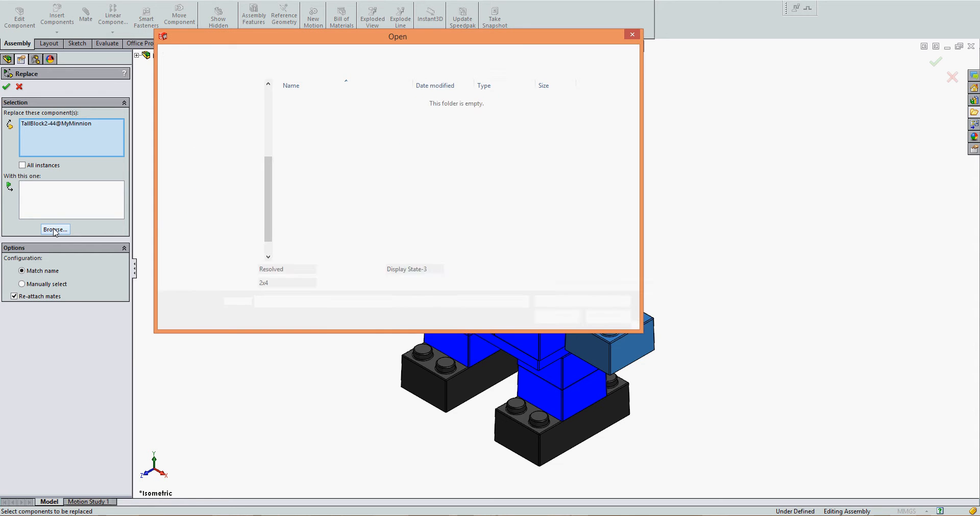
left_click(55, 230)
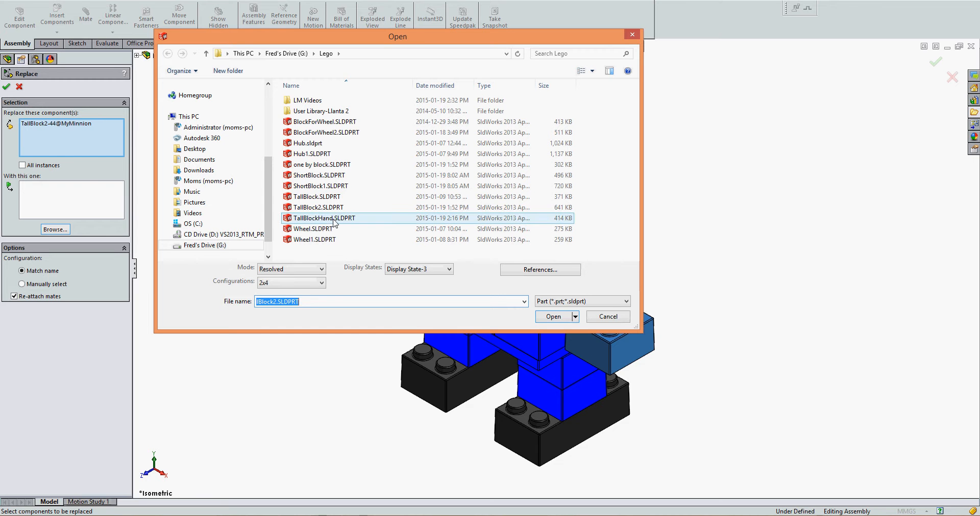
left_click(324, 218)
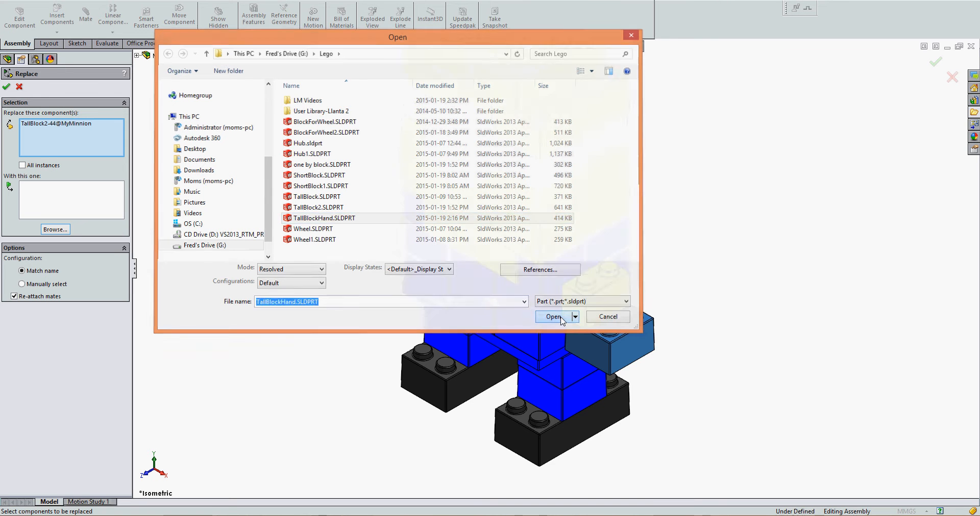
left_click(552, 318)
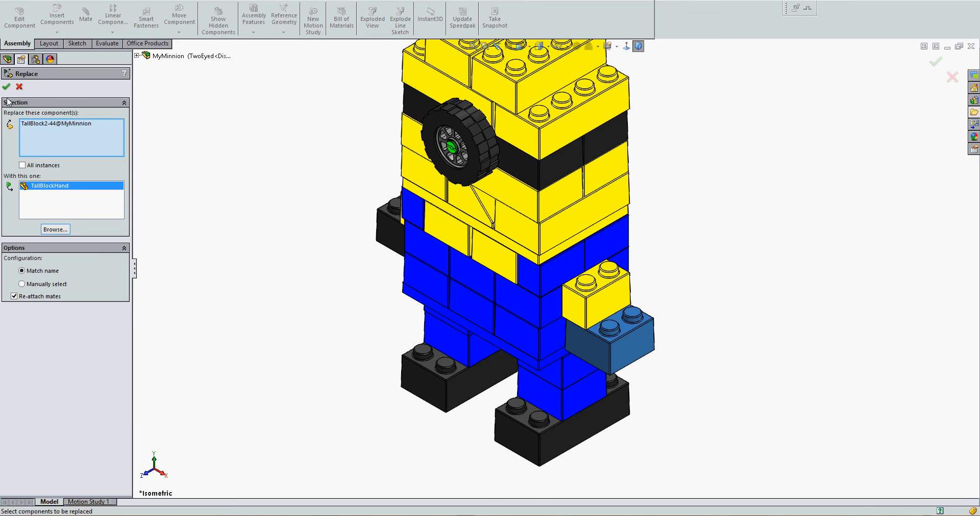
left_click(6, 86)
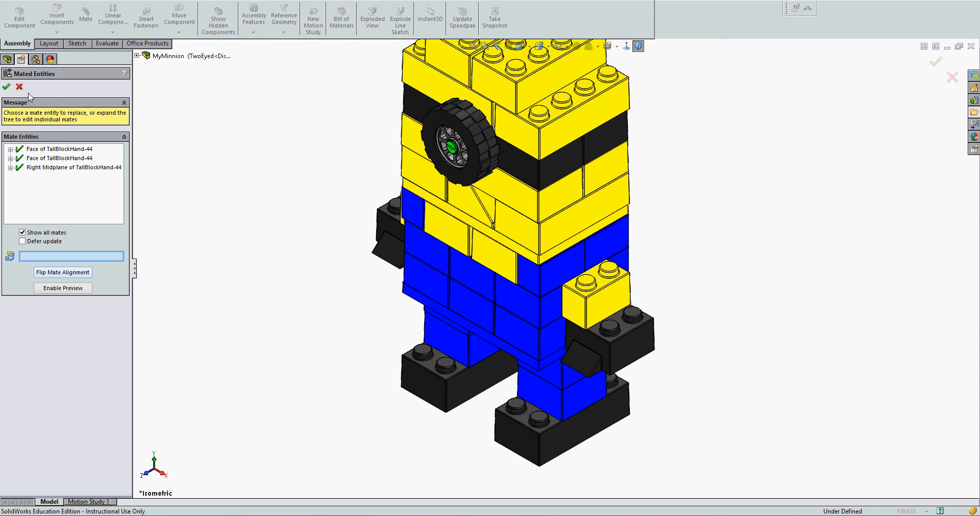
Accept the three re-attached mates so TallBlockHand<44> replaces the arm block in the assembly.
left_click(6, 87)
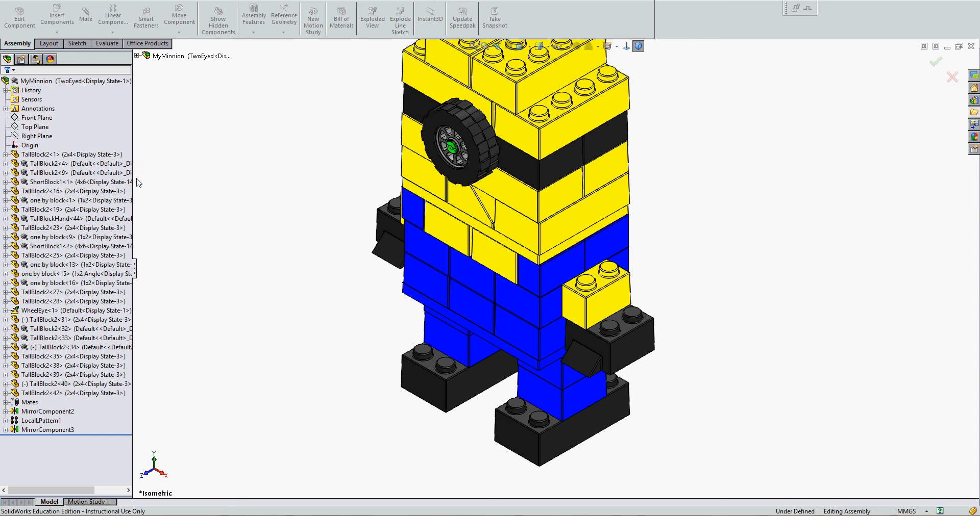